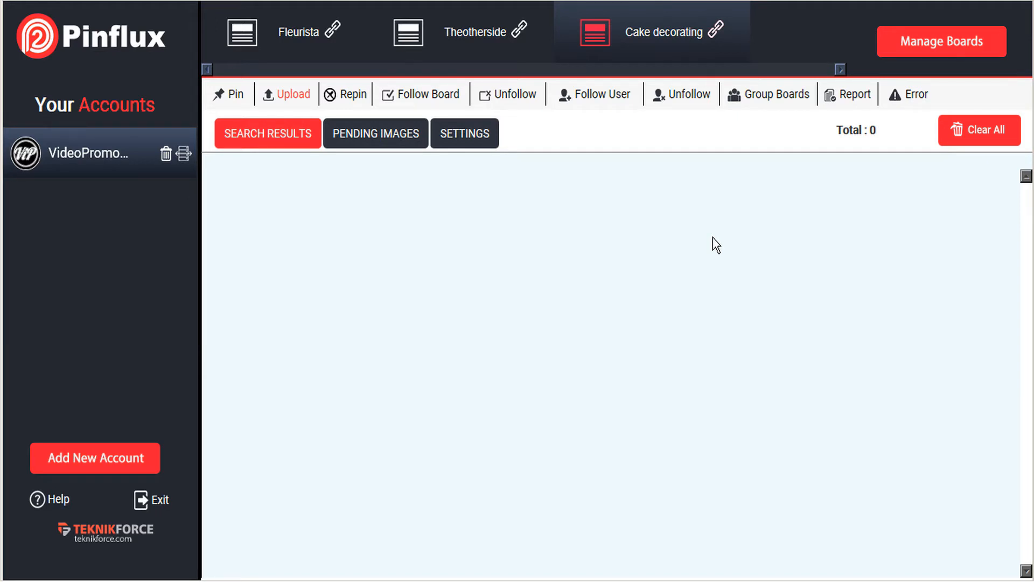
{"action": "mouse_move", "coordinate": [751, 142]}
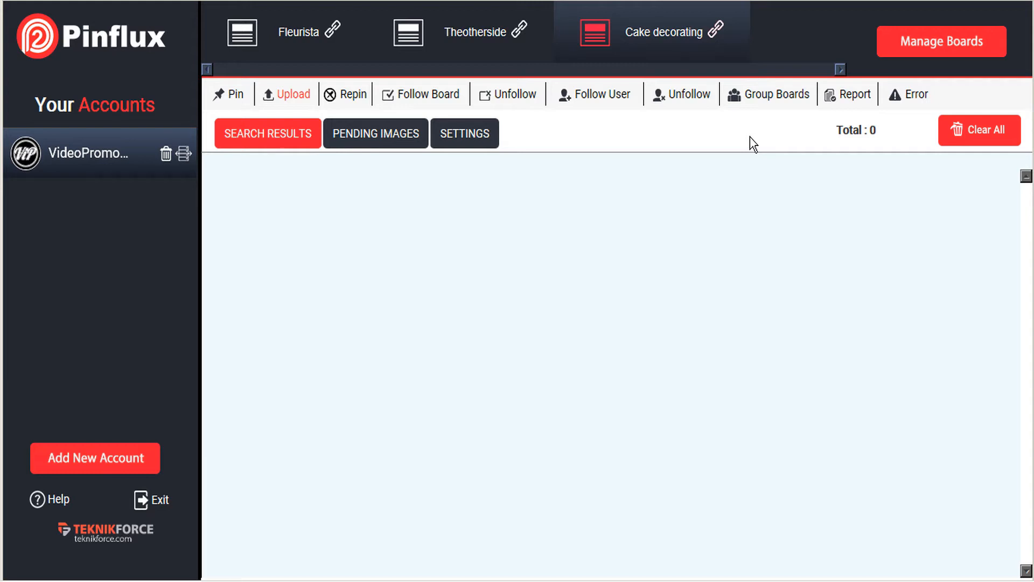
{"action": "mouse_move", "coordinate": [758, 149]}
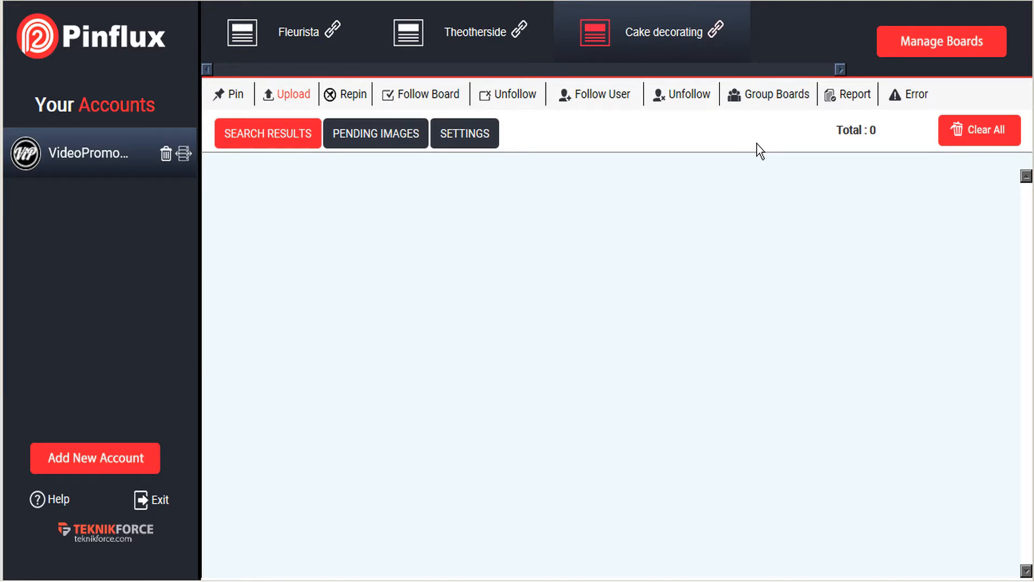
{"action": "mouse_move", "coordinate": [771, 119]}
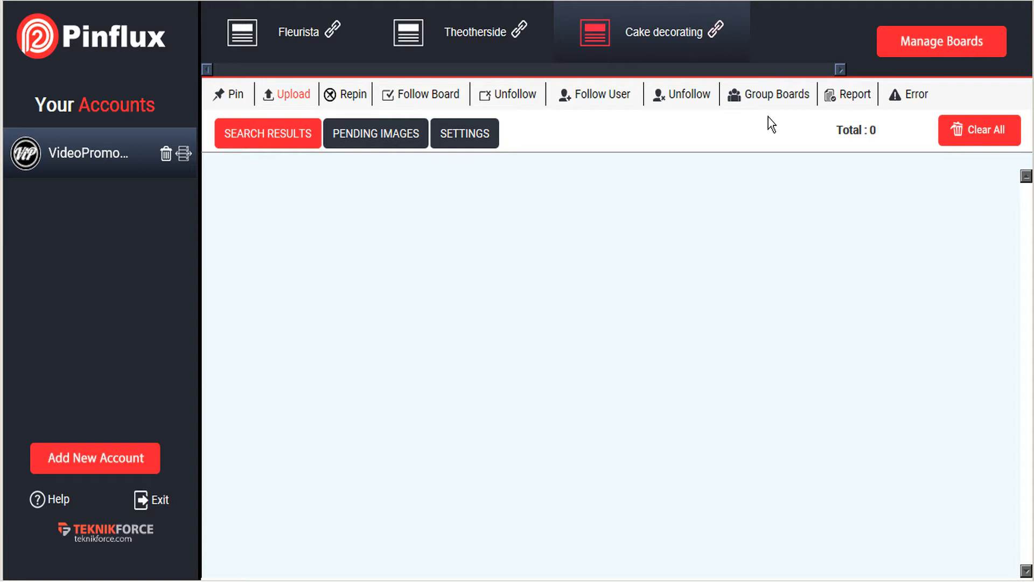
{"action": "mouse_move", "coordinate": [763, 123]}
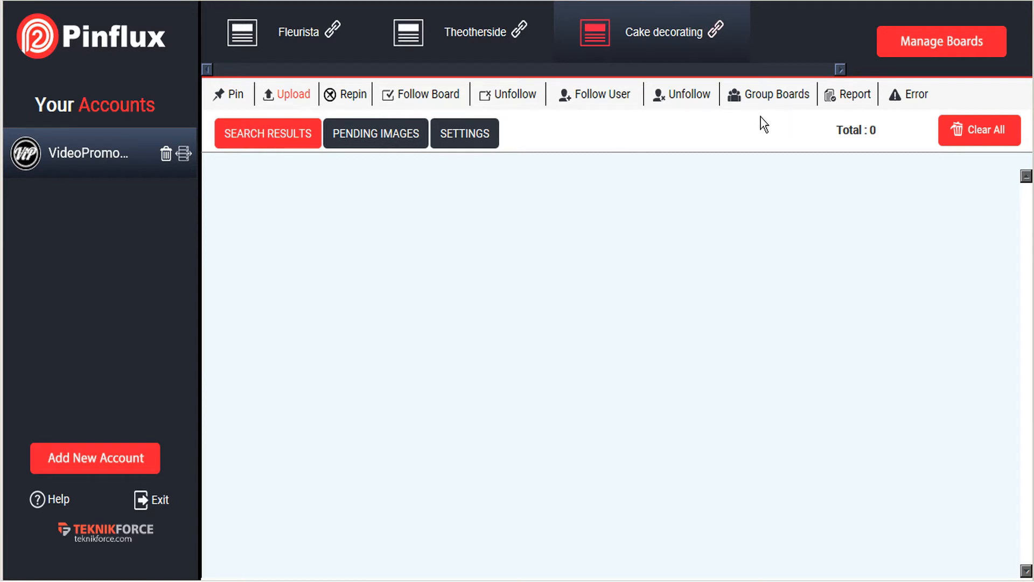
Search group boards for the title 'cake', keeping the category set to All
{"action": "left_click", "coordinate": [293, 94]}
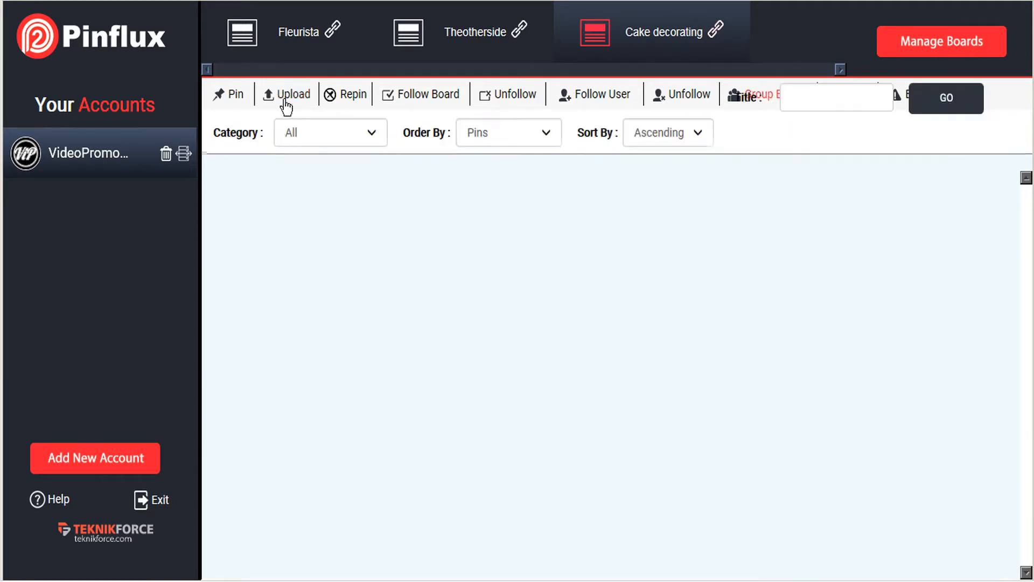
{"action": "left_click", "coordinate": [293, 94]}
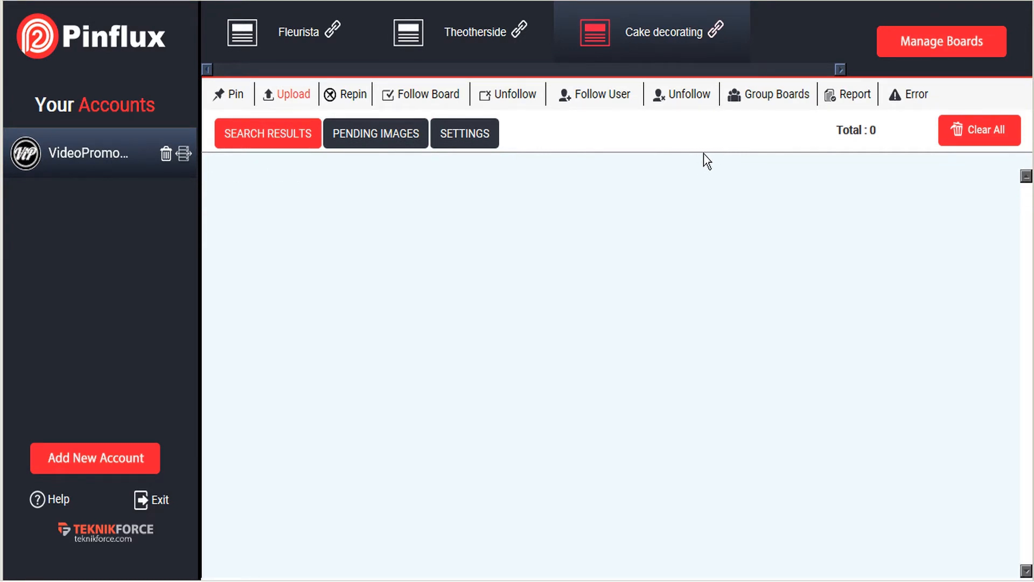
{"action": "mouse_move", "coordinate": [767, 106]}
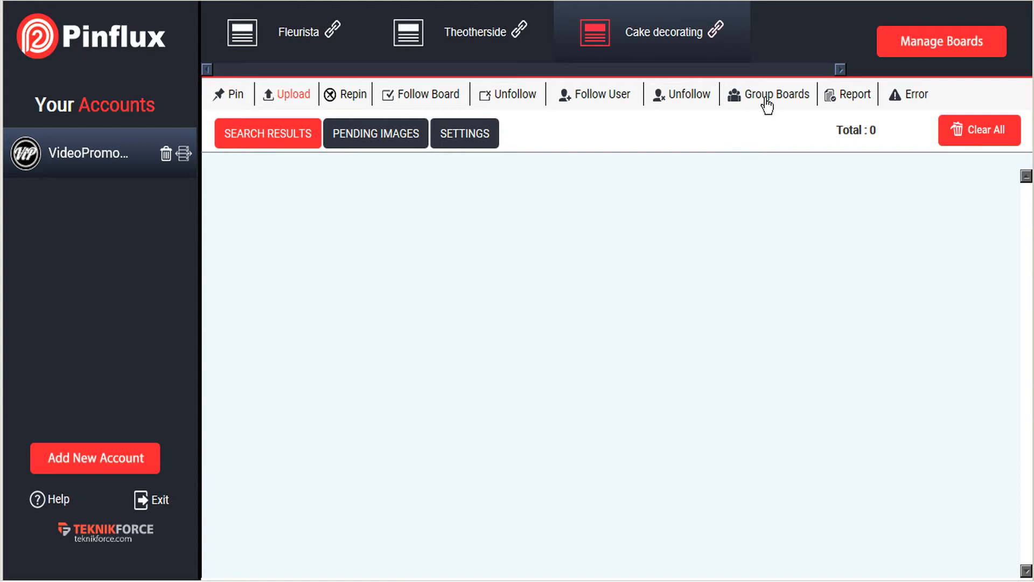
{"action": "left_click", "coordinate": [767, 94]}
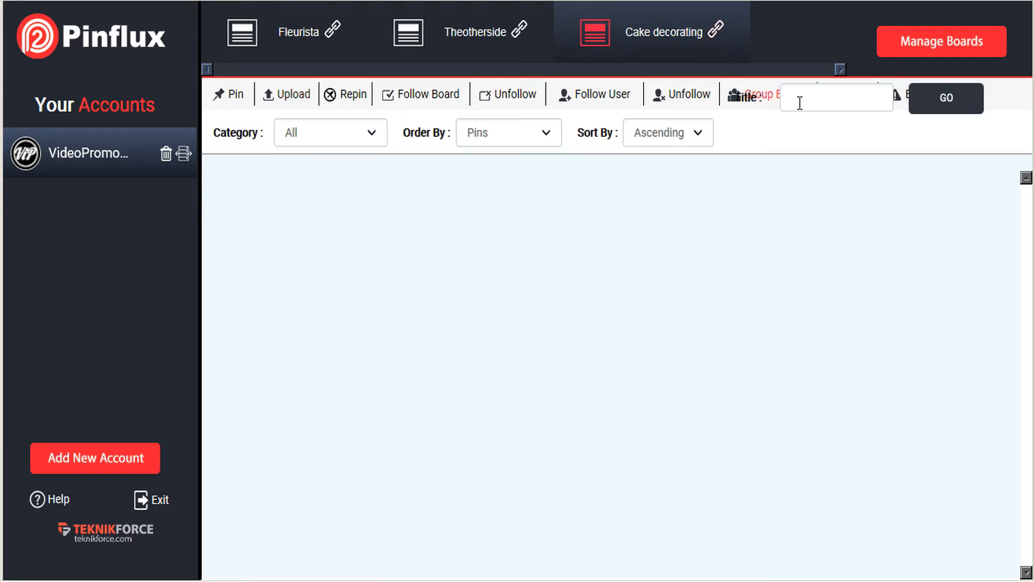
{"action": "type", "text": "cake decoration"}
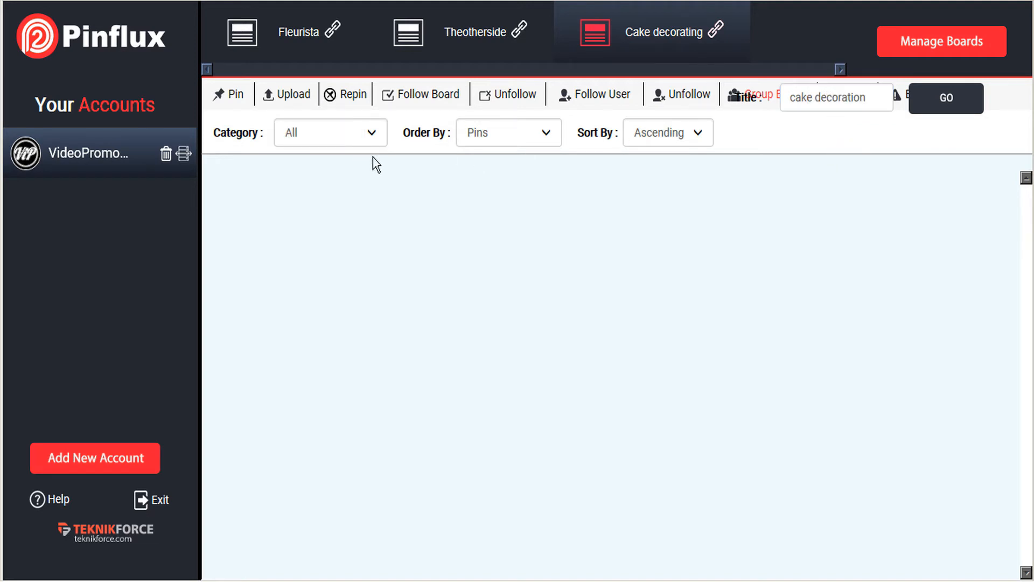
{"action": "left_click", "coordinate": [330, 132]}
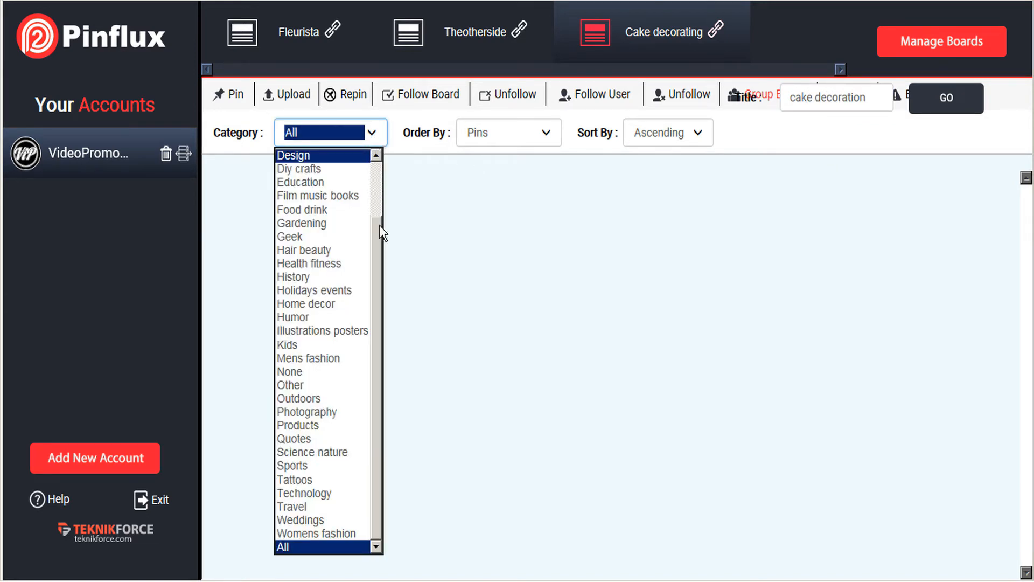
{"action": "mouse_move", "coordinate": [300, 182]}
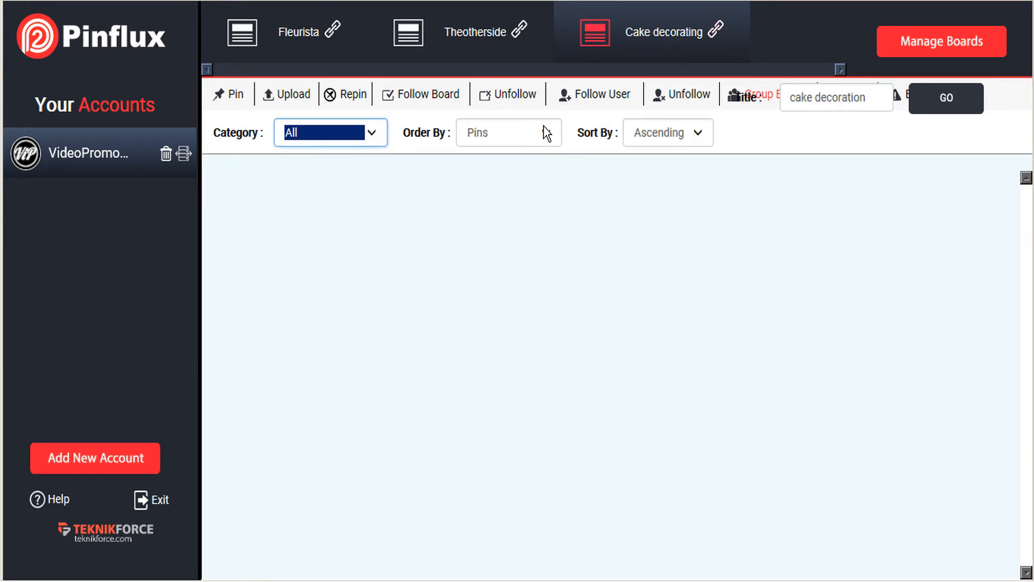
{"action": "left_click", "coordinate": [508, 133]}
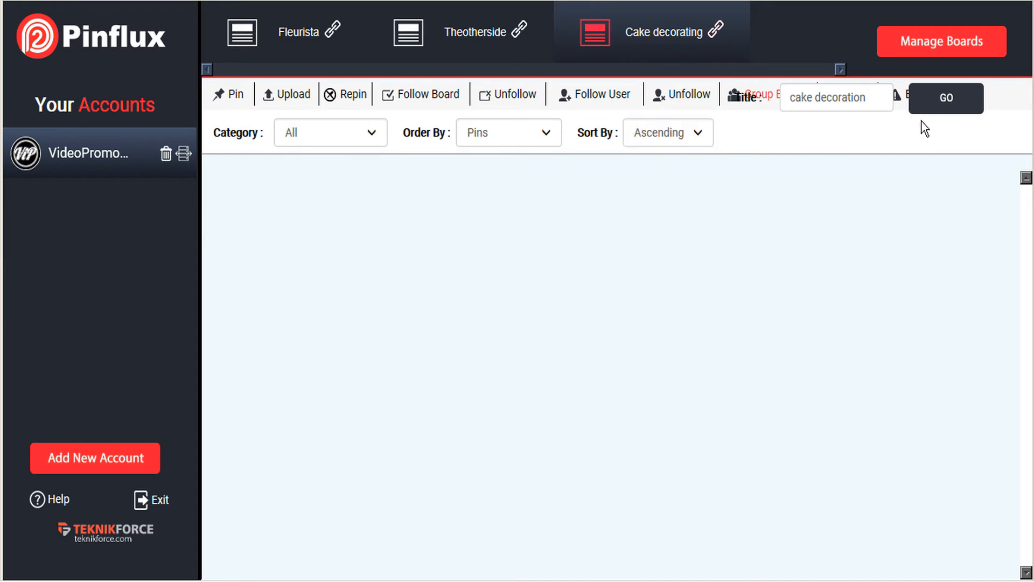
Run the search to list three cake decorating boards with pins, collaborators and followers
{"action": "left_click", "coordinate": [945, 97]}
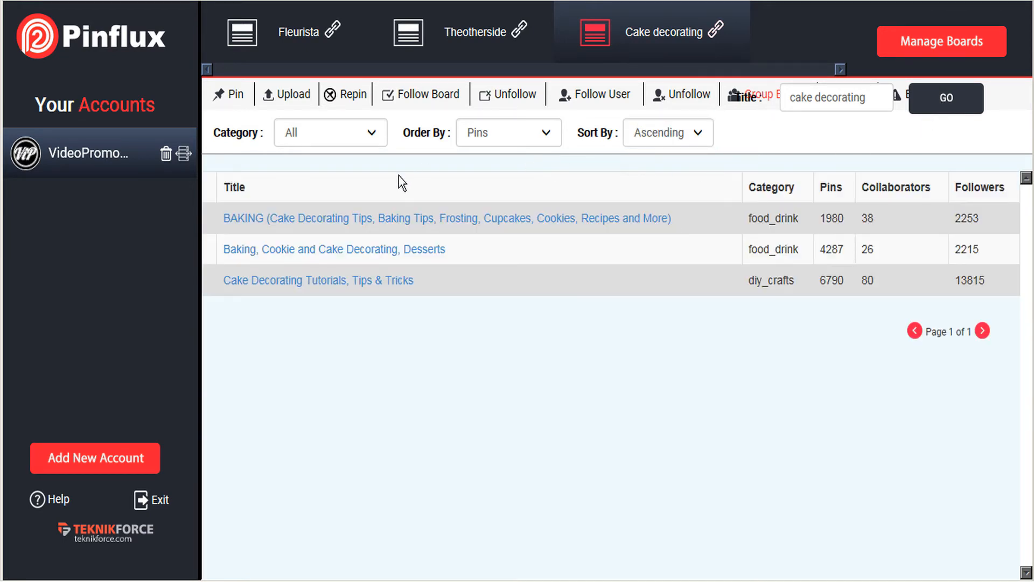
{"action": "mouse_move", "coordinate": [378, 273]}
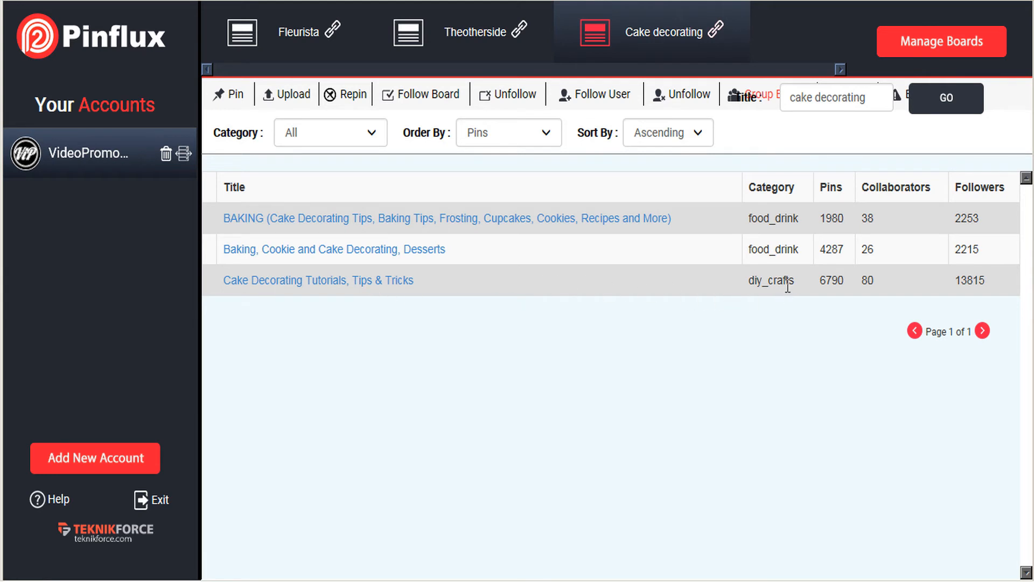
{"action": "mouse_move", "coordinate": [836, 264]}
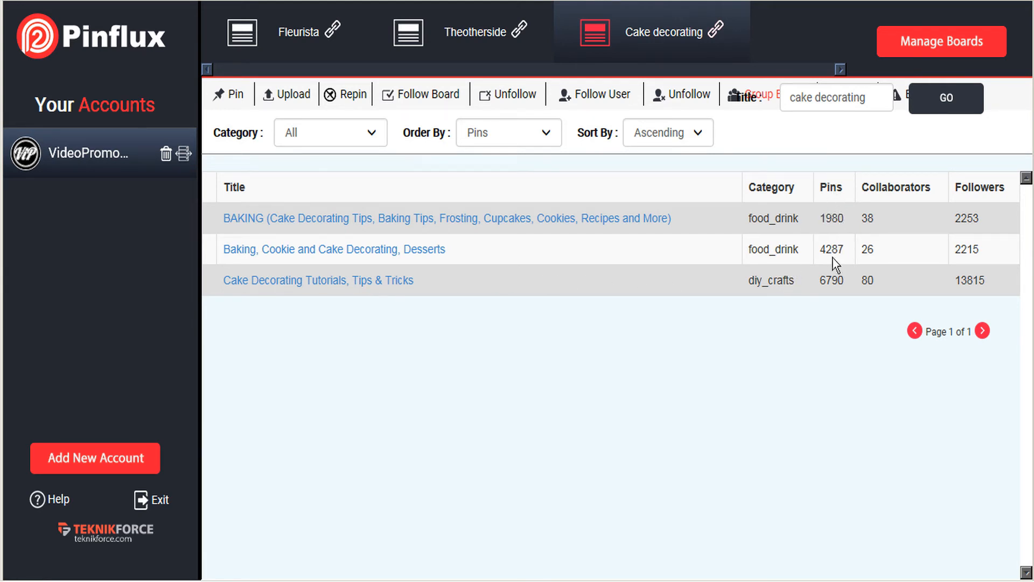
{"action": "mouse_move", "coordinate": [878, 300]}
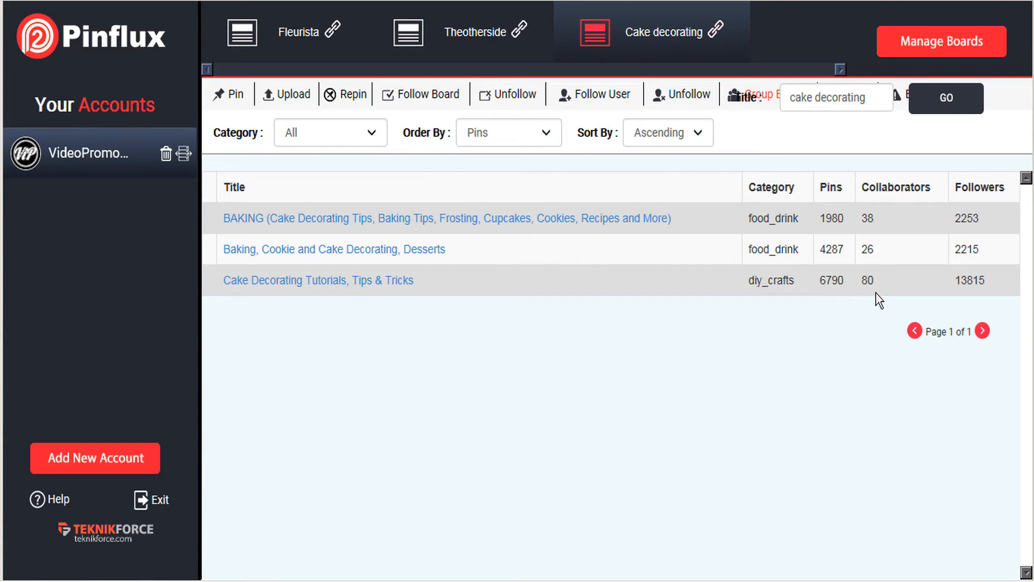
{"action": "mouse_move", "coordinate": [985, 283]}
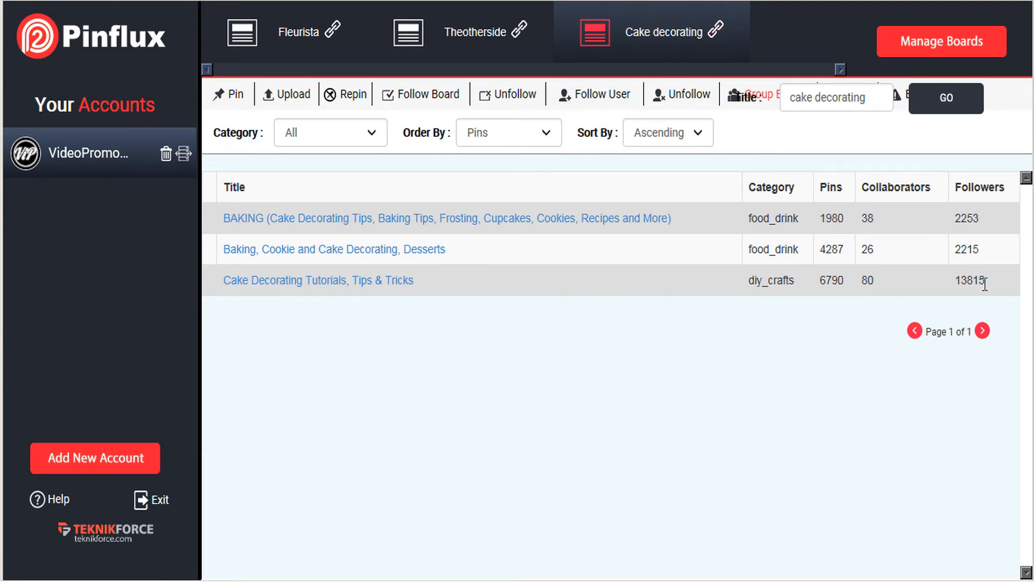
{"action": "mouse_move", "coordinate": [487, 223]}
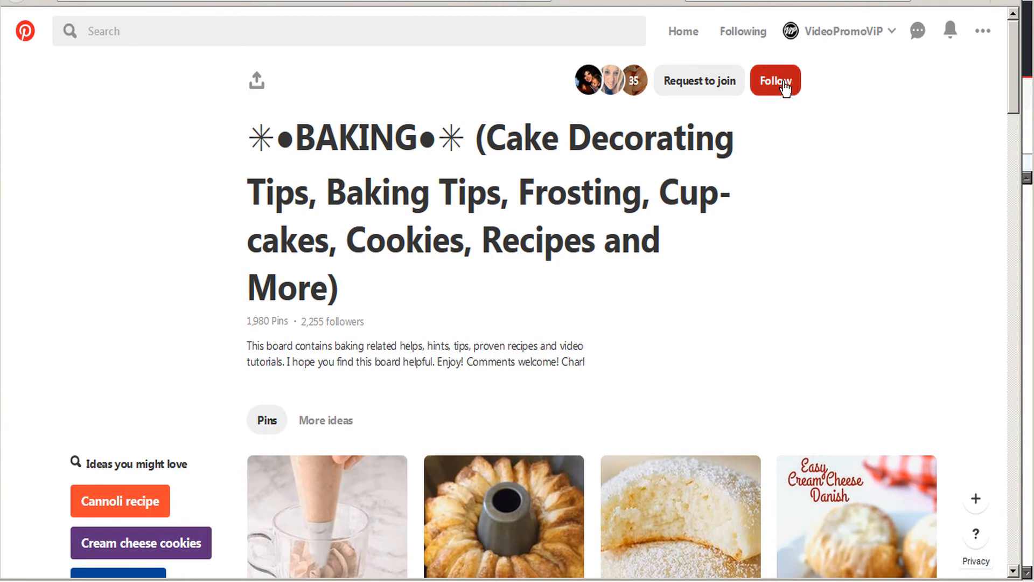
{"action": "mouse_move", "coordinate": [698, 80]}
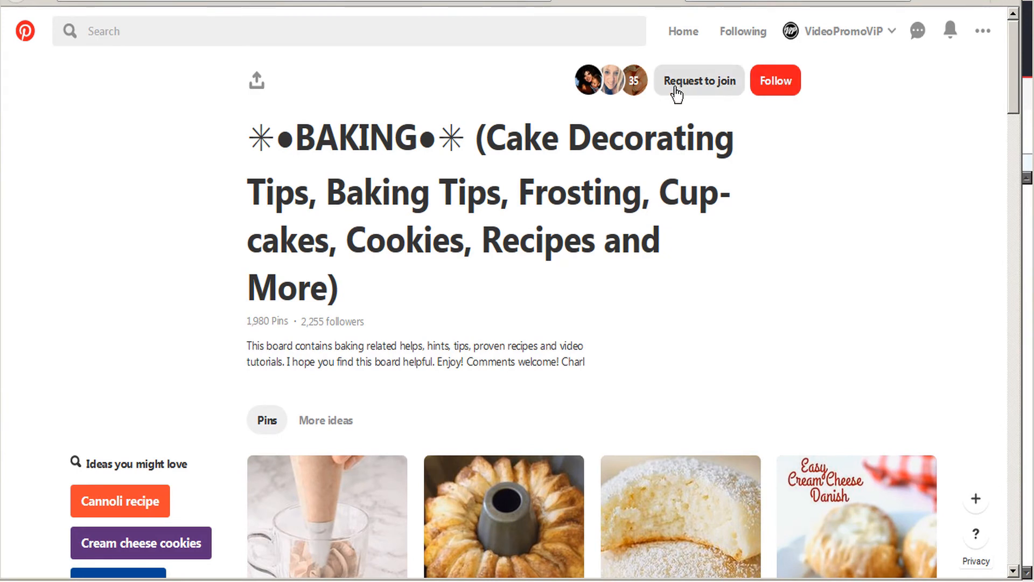
{"action": "mouse_move", "coordinate": [700, 99]}
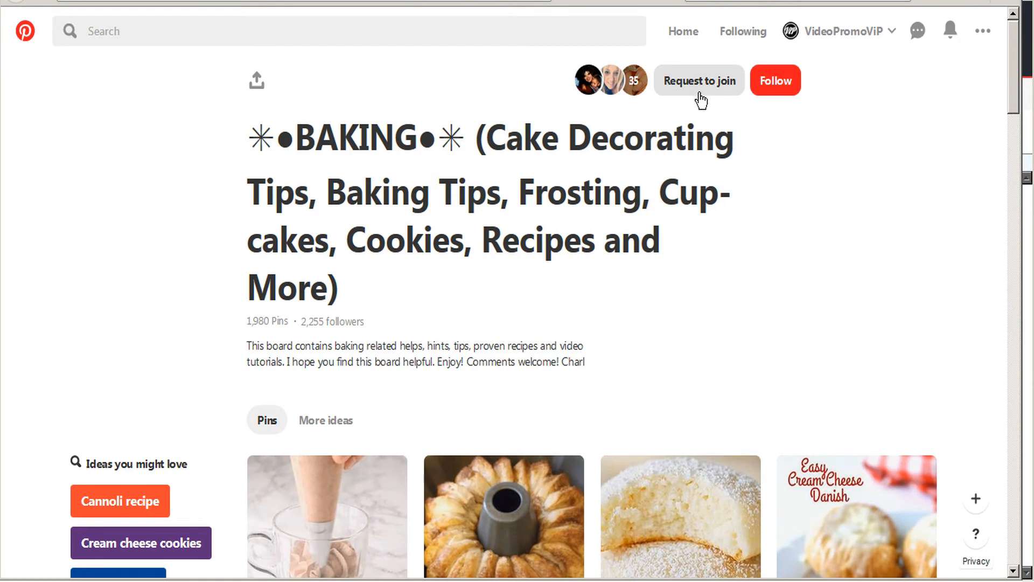
{"action": "mouse_move", "coordinate": [785, 203]}
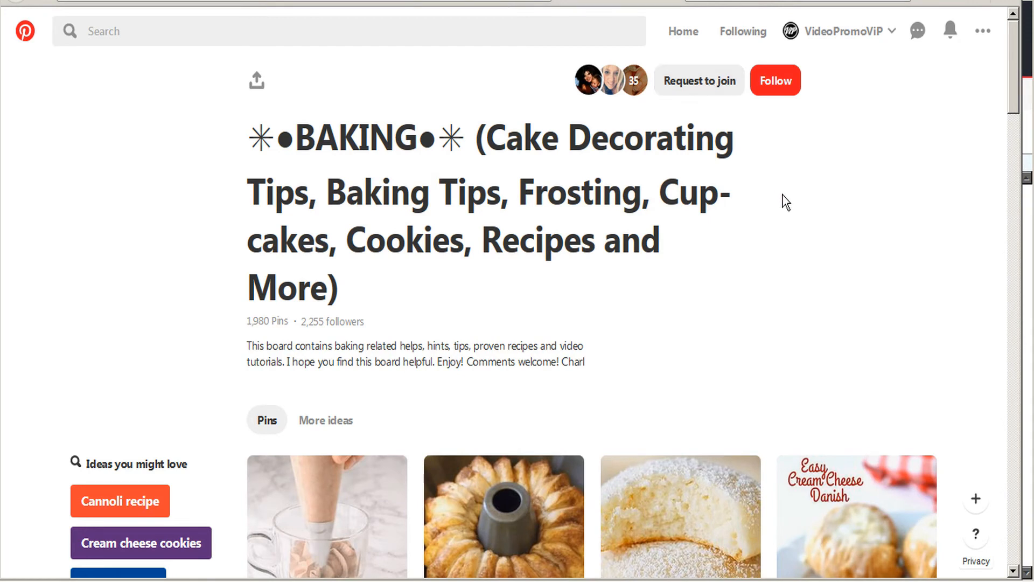
{"action": "mouse_move", "coordinate": [764, 183]}
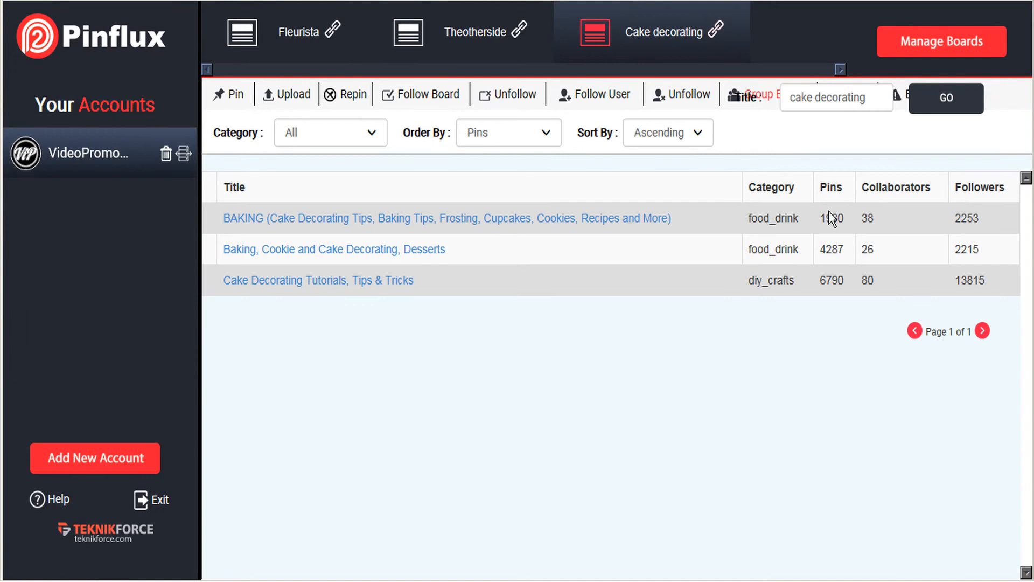
{"action": "mouse_move", "coordinate": [863, 215]}
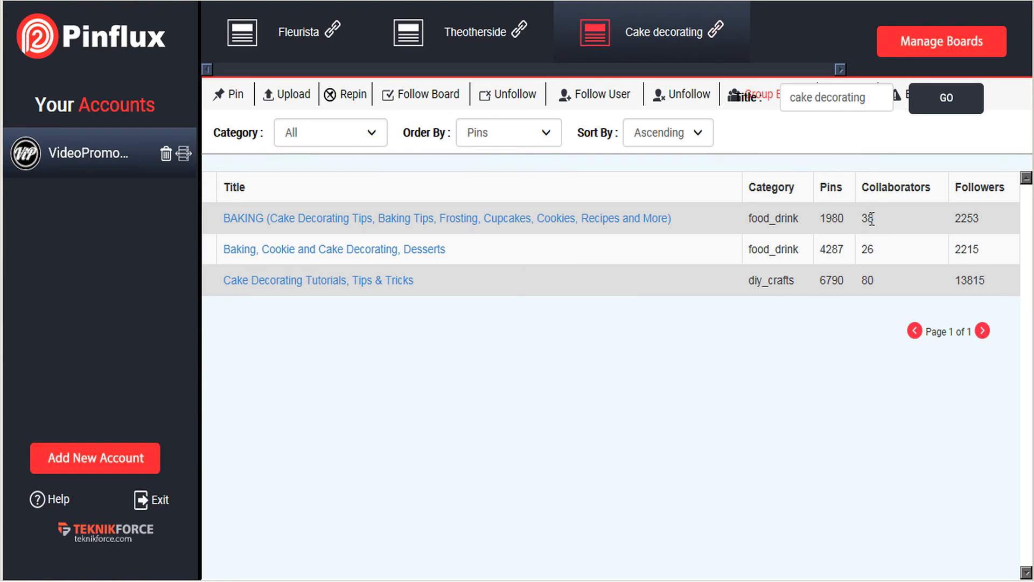
{"action": "mouse_move", "coordinate": [963, 211]}
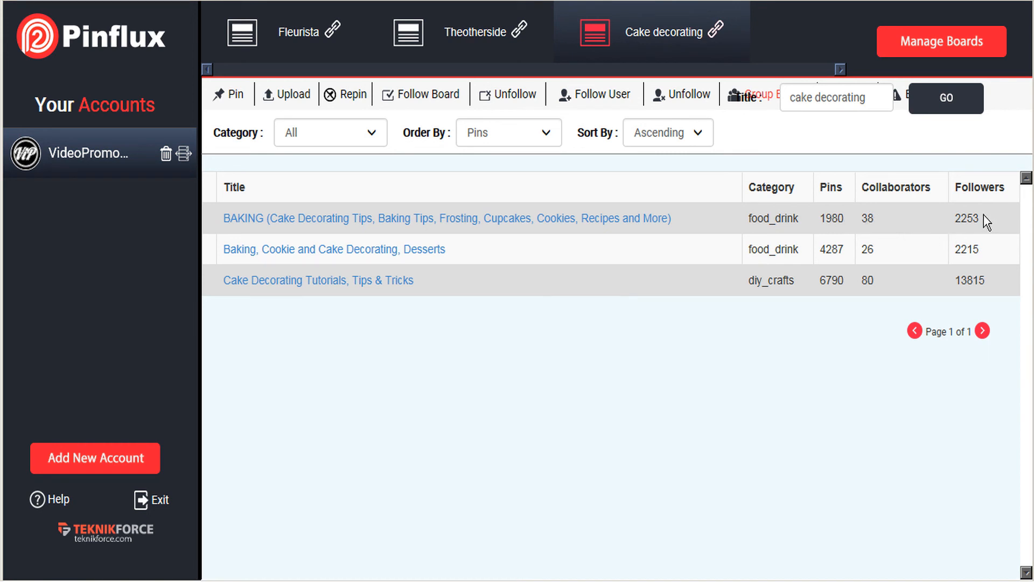
{"action": "mouse_move", "coordinate": [878, 229]}
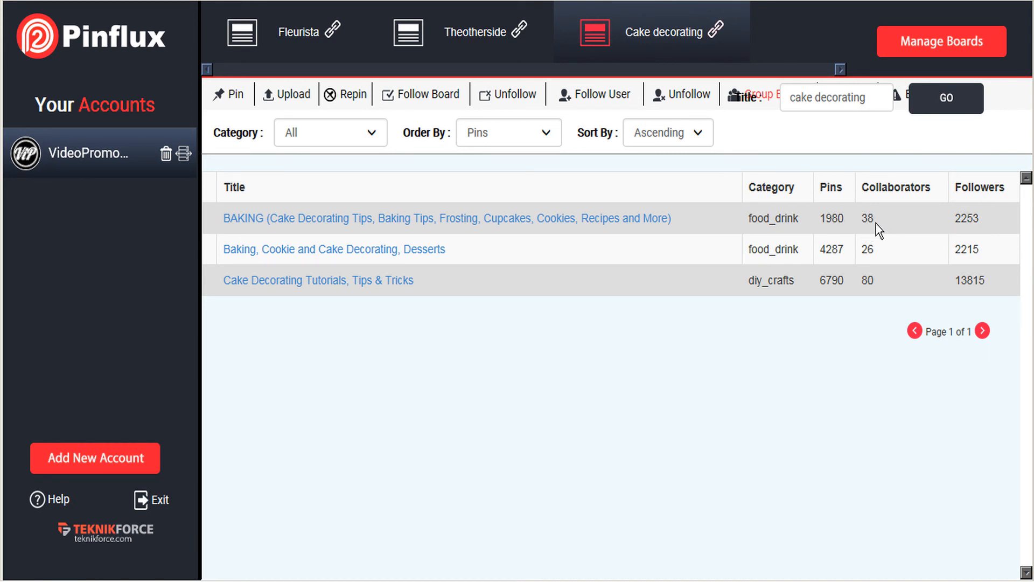
{"action": "mouse_move", "coordinate": [890, 223]}
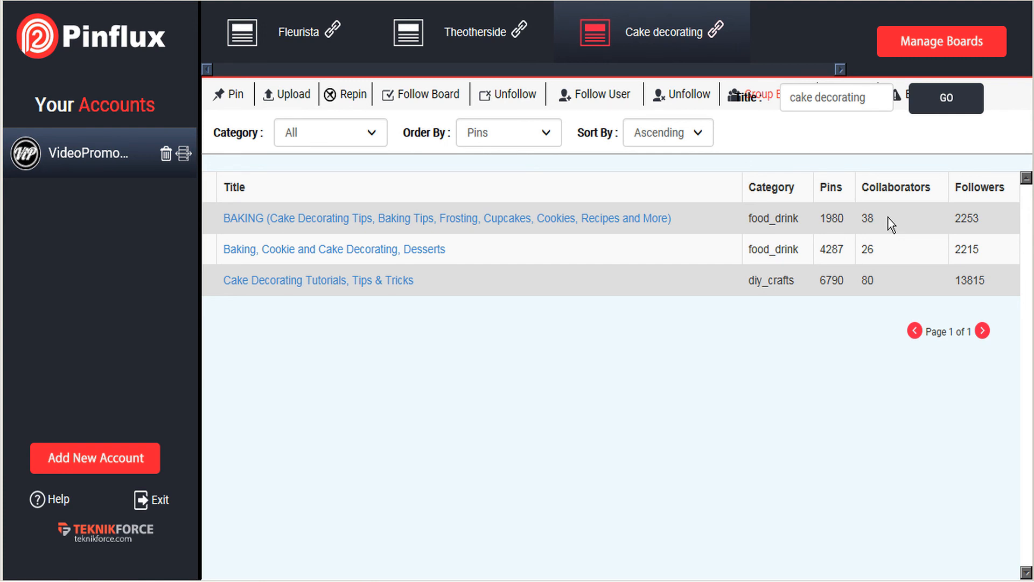
{"action": "mouse_move", "coordinate": [900, 221]}
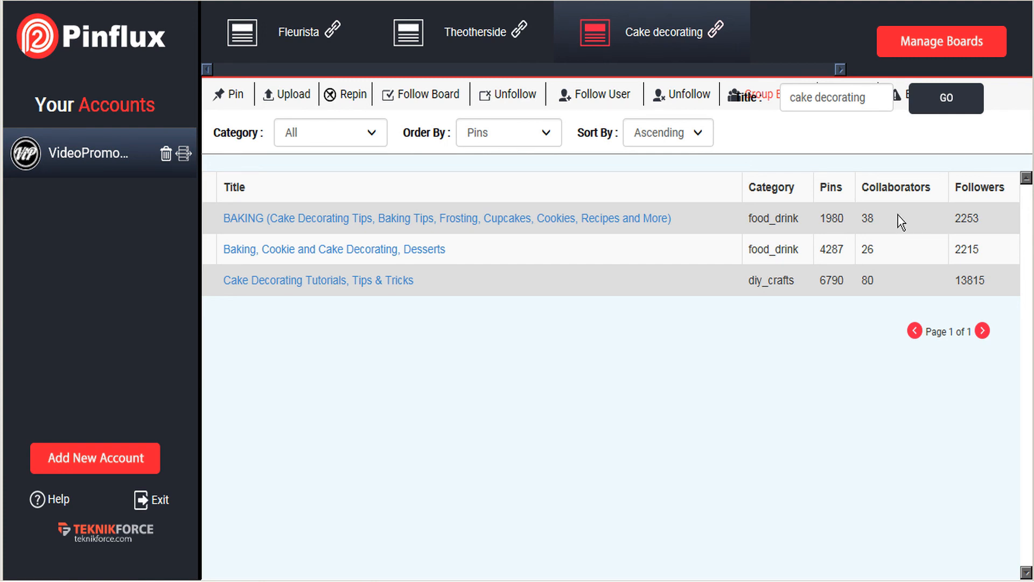